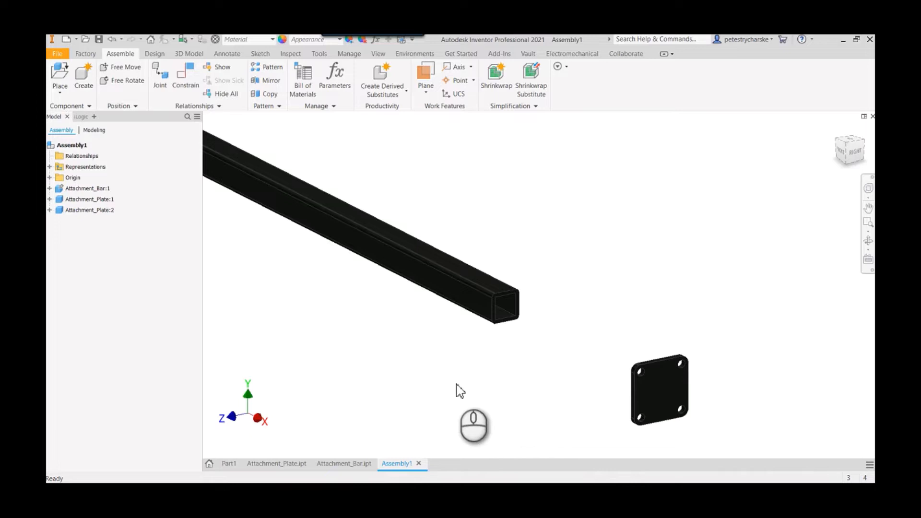
Bring up the marking menu in the graphics window above the tube and plates.
click(502, 296)
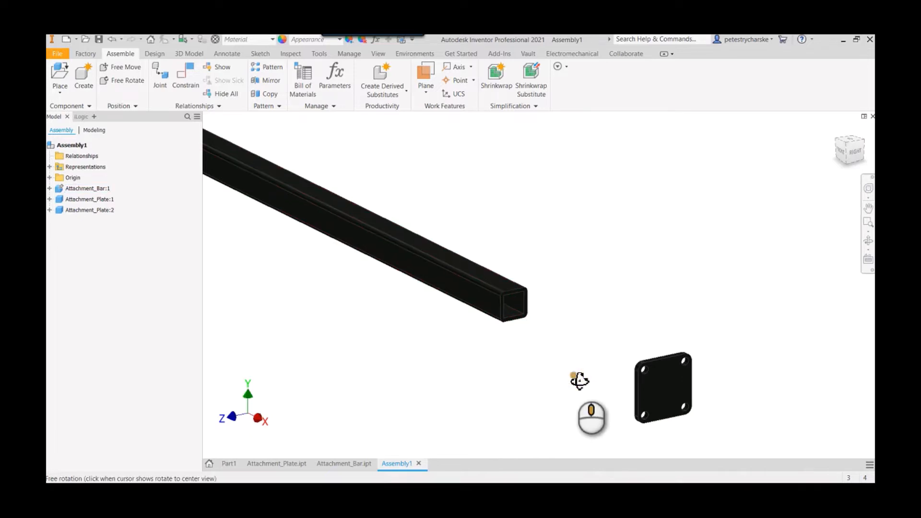
click(662, 387)
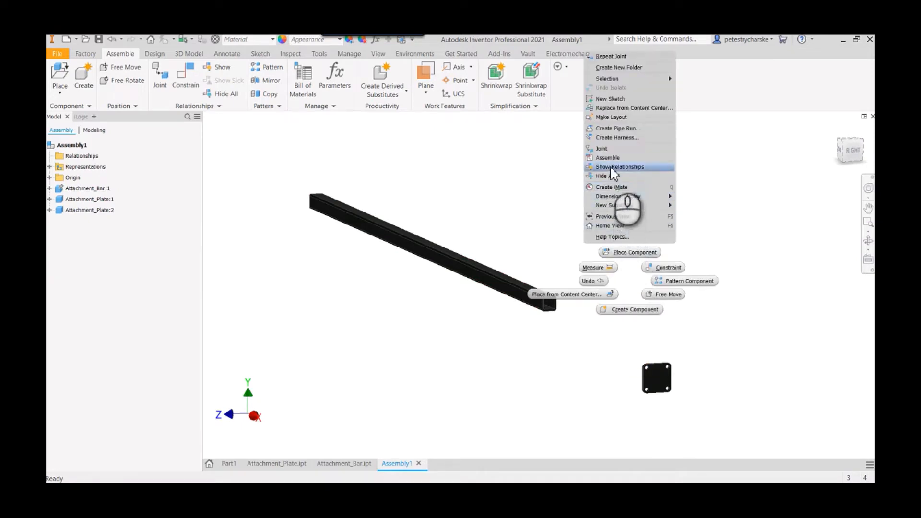
Start the Joint command from the marking menu.
click(601, 148)
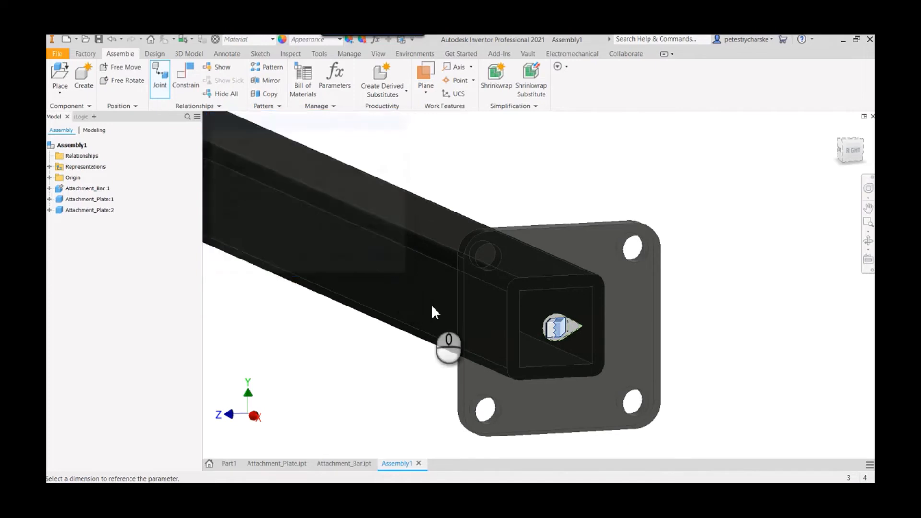
Set the joint type to Rigid, pick the tube's origin, and confirm.
click(159, 77)
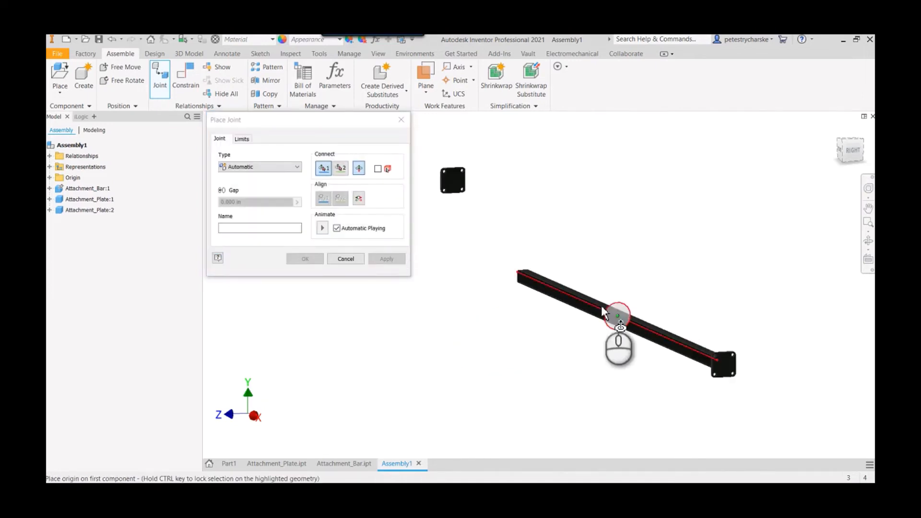
click(617, 316)
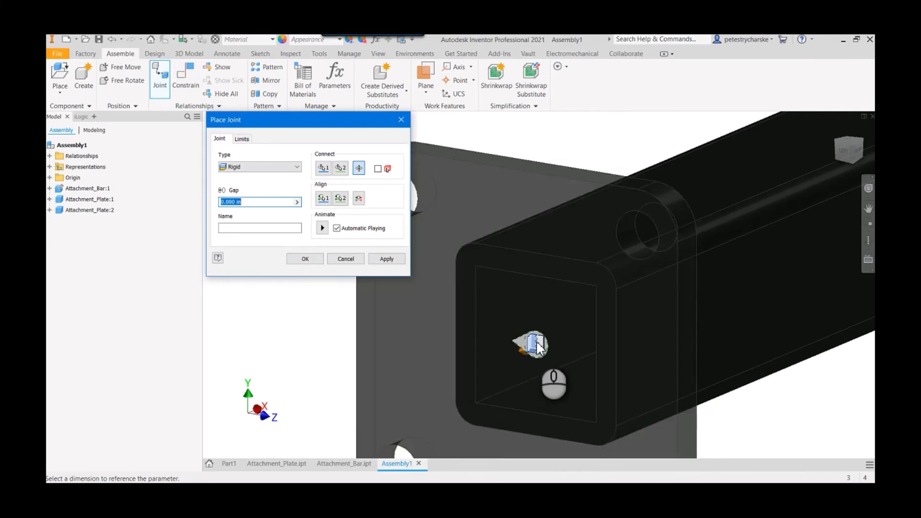
click(304, 259)
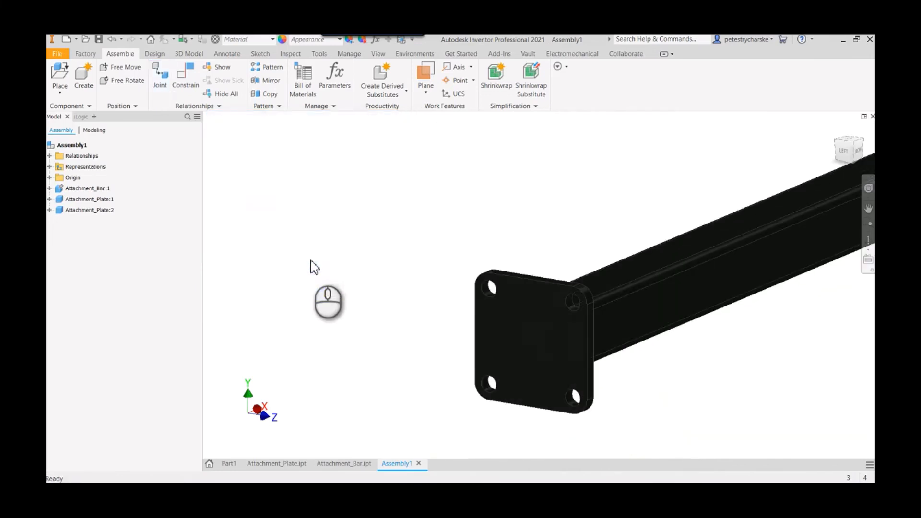